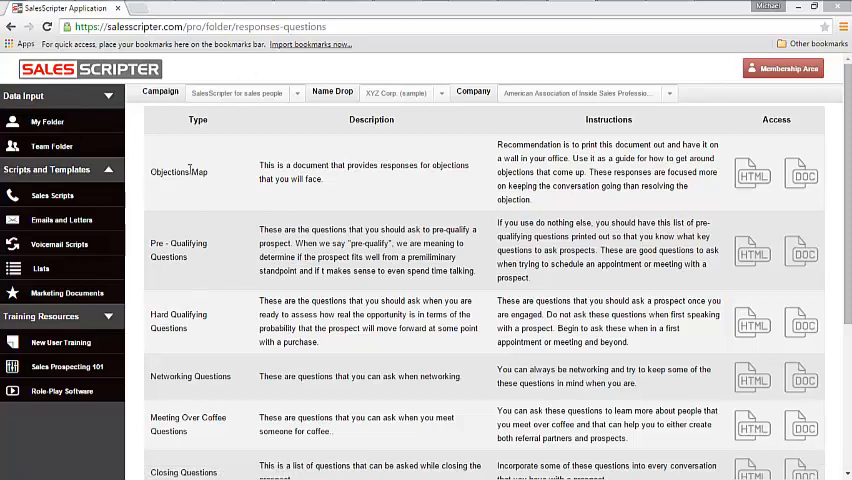
Open the Objections Map document in a new tab via its HTML access icon
left_click(752, 168)
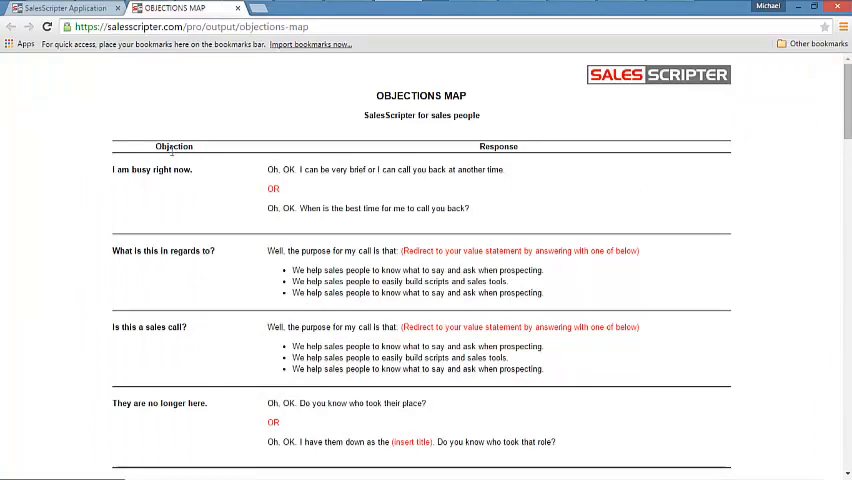
scroll("down", 3)
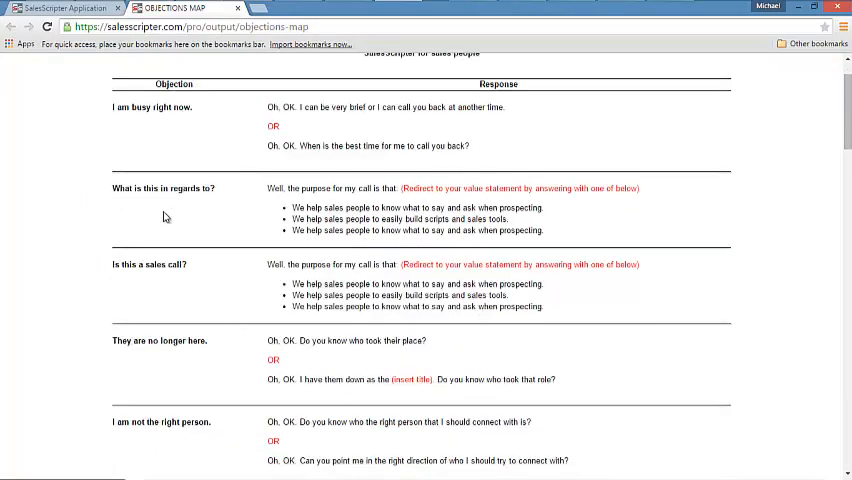
scroll("down", 3)
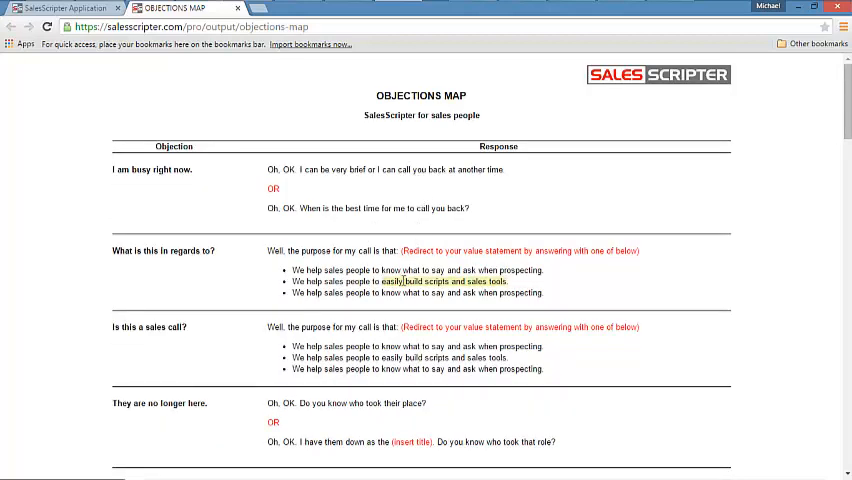
scroll("down", 3)
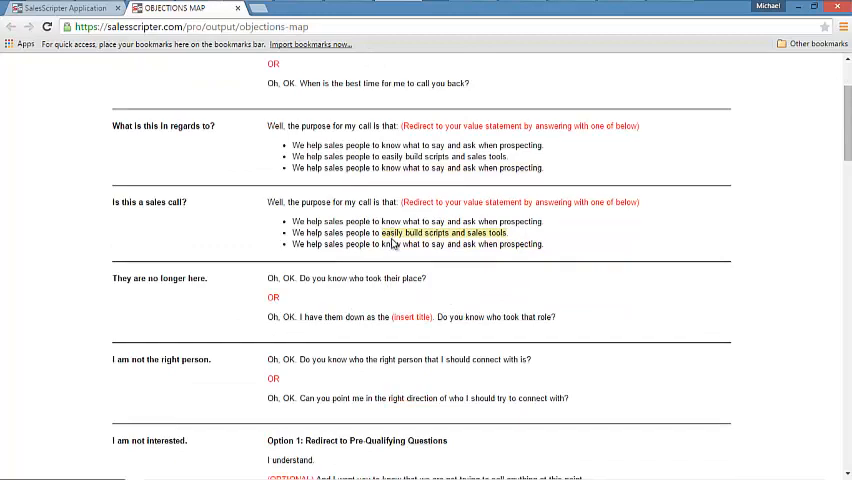
scroll("down", 3)
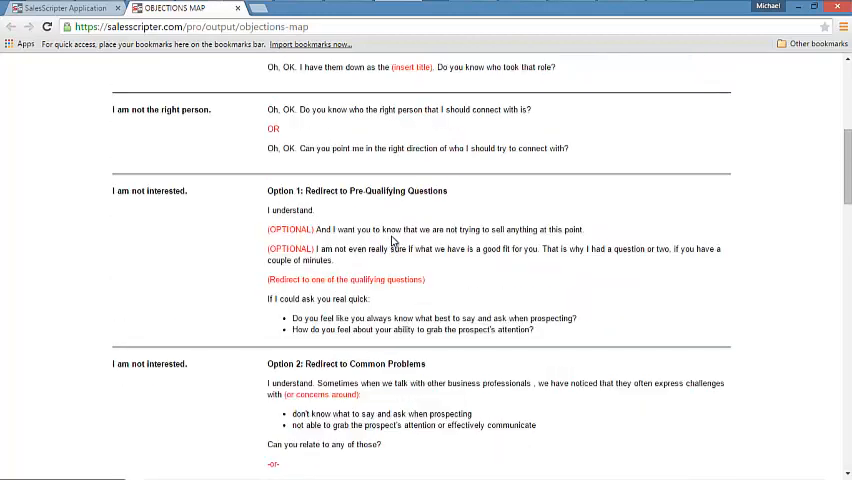
scroll("down", 3)
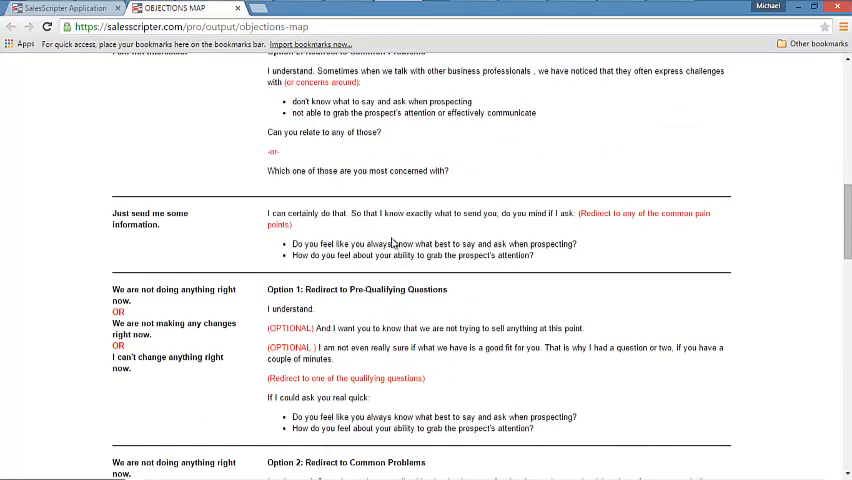
scroll("down", 3)
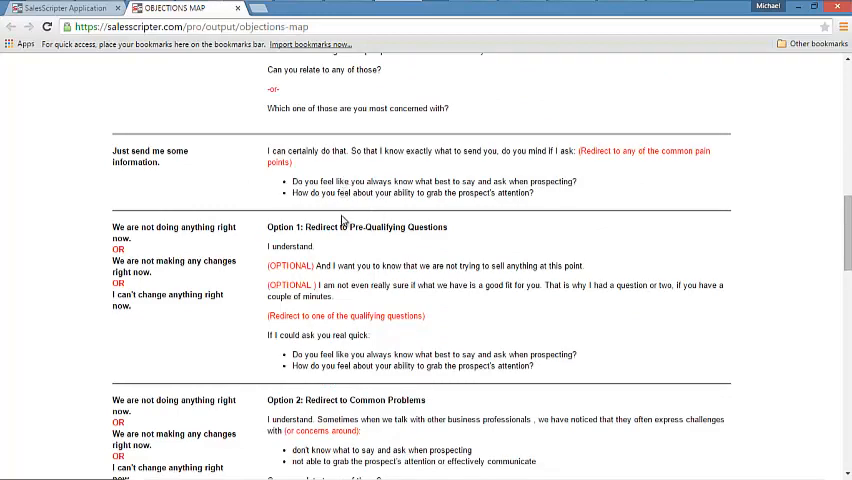
scroll("down", 3)
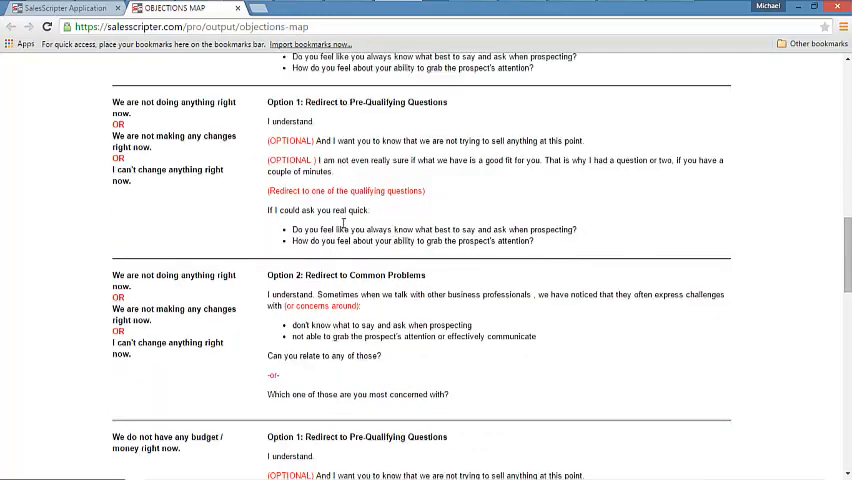
mouse_move(340, 156)
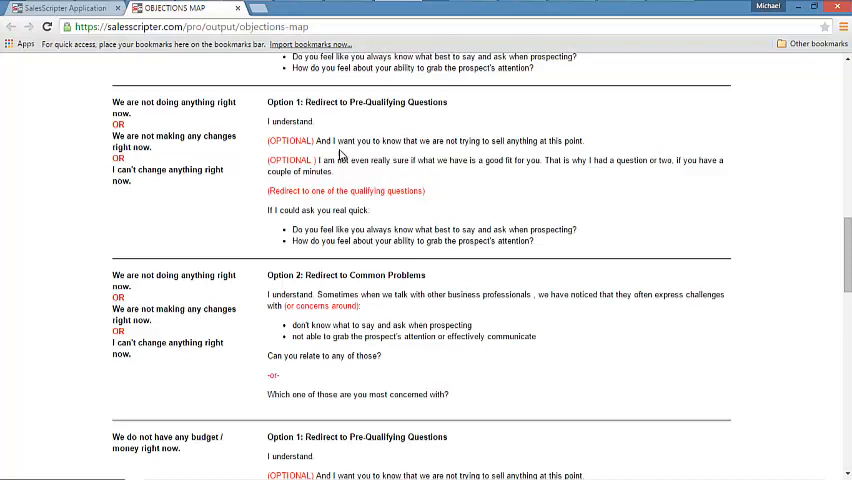
mouse_move(336, 116)
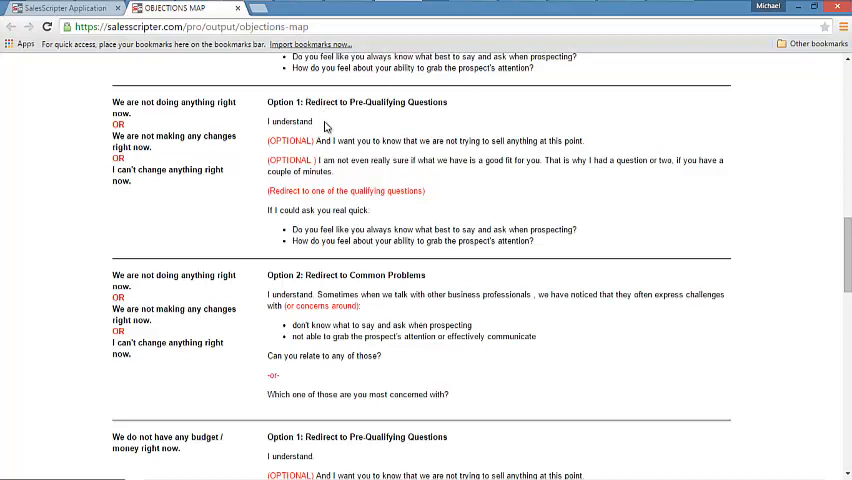
scroll("down", 3)
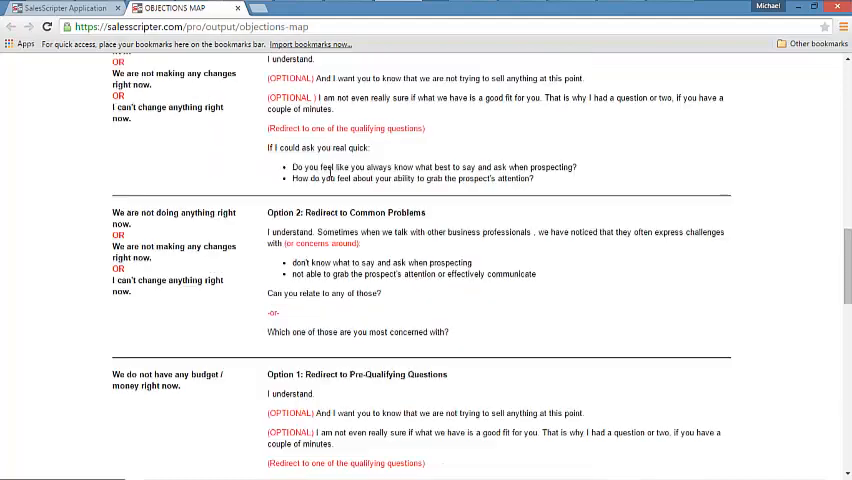
scroll("down", 3)
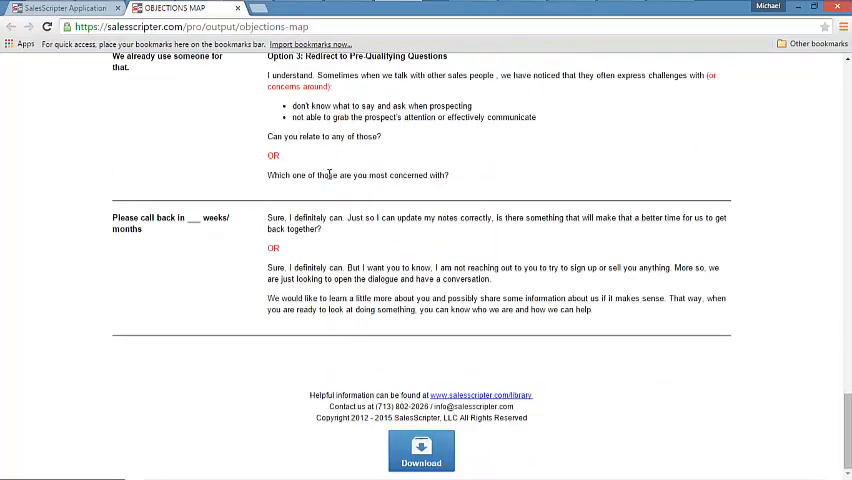
mouse_move(418, 450)
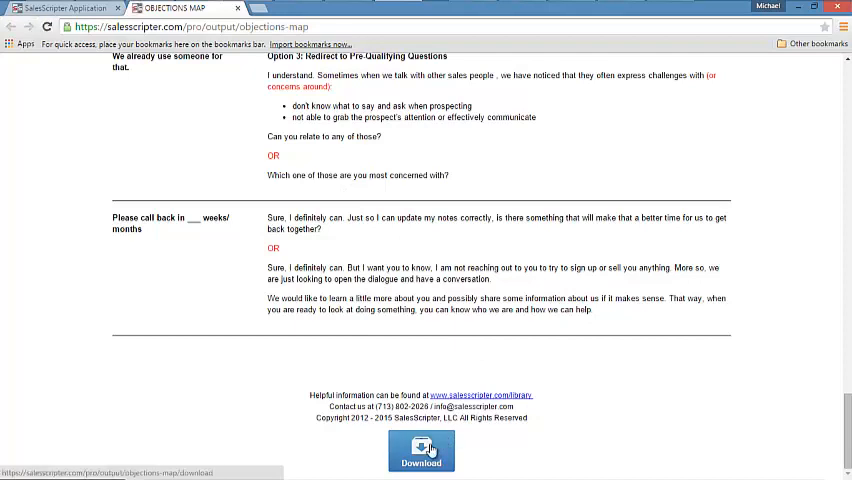
Download the objections map, return to the app, and show the Sales Scripts list
left_click(420, 452)
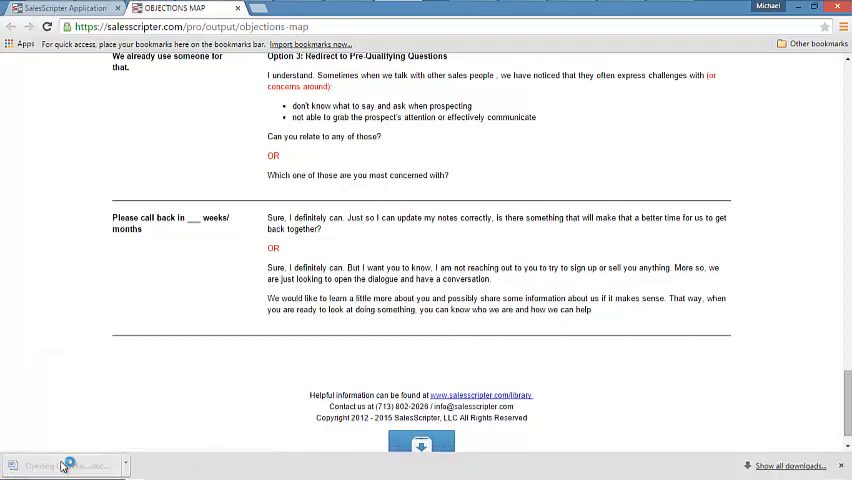
left_click(62, 460)
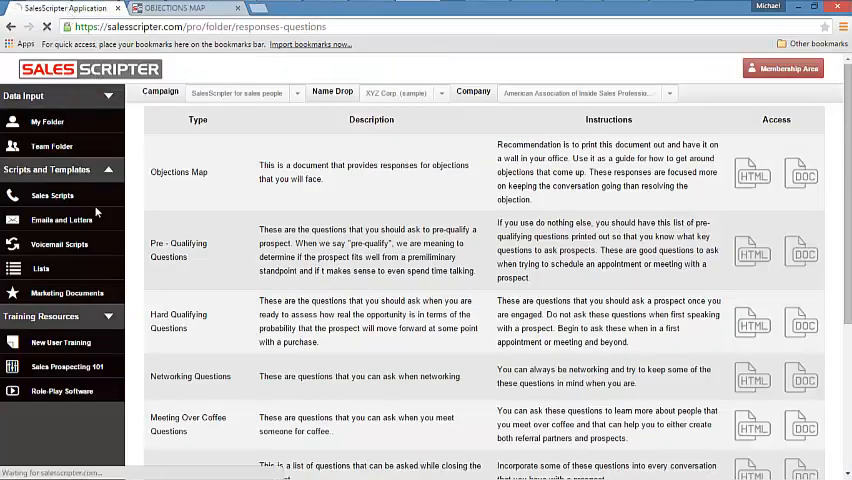
left_click(52, 196)
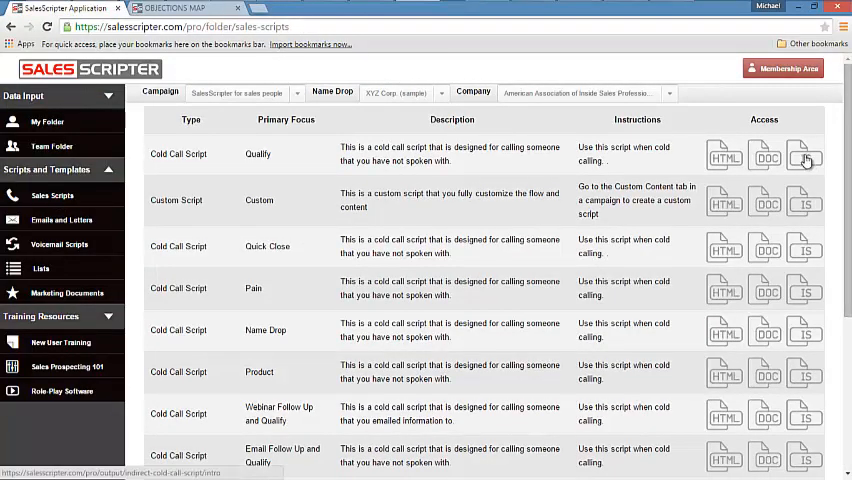
left_click(804, 156)
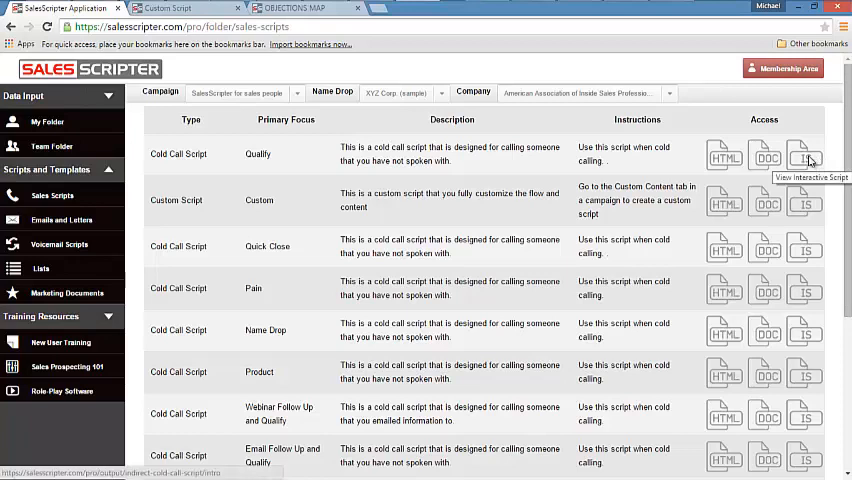
Open the interactive Quality script and view responses for 'no longer here', 'not the right person', 'not interested'
left_click(804, 160)
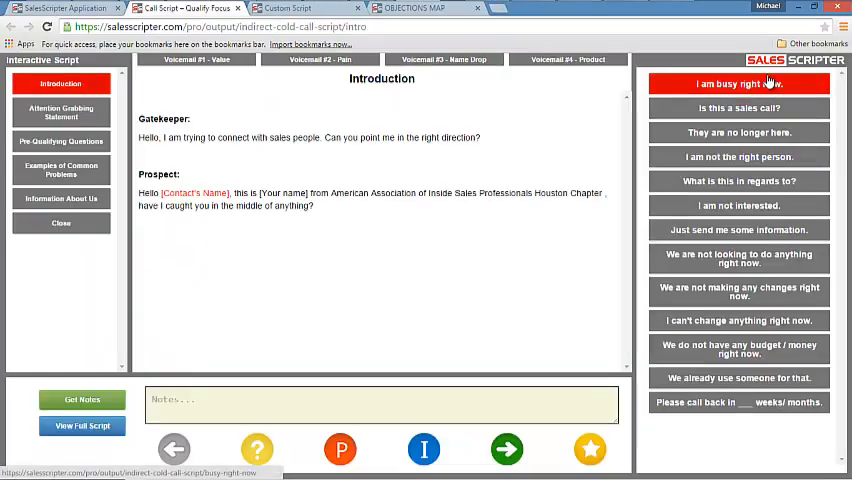
left_click(744, 108)
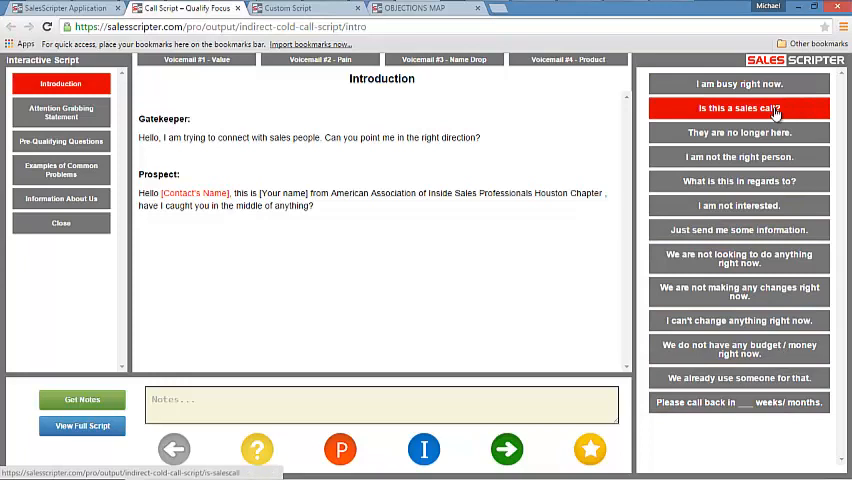
left_click(740, 132)
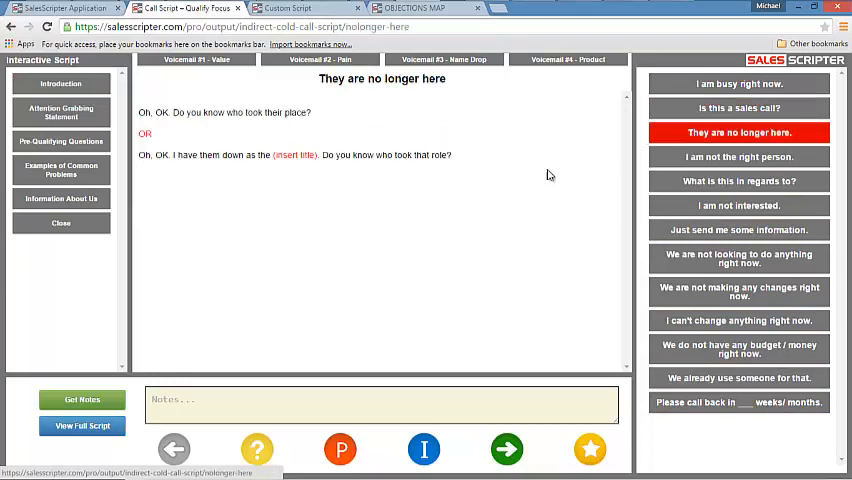
left_click(740, 156)
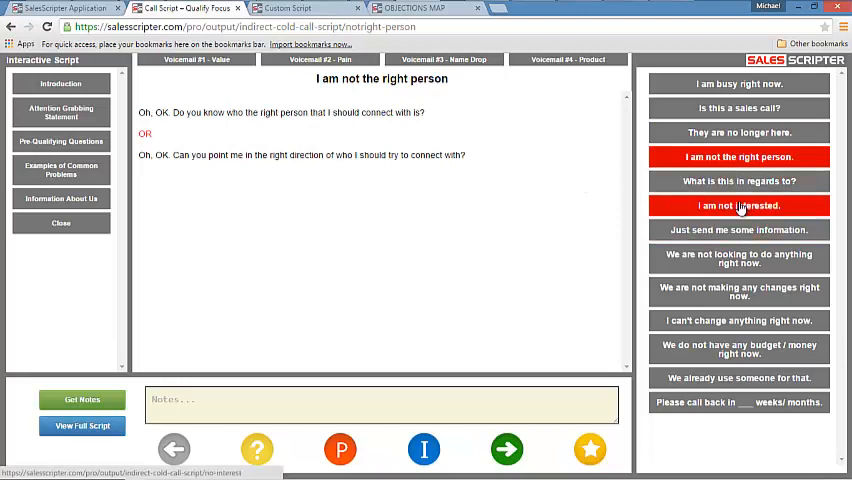
left_click(740, 204)
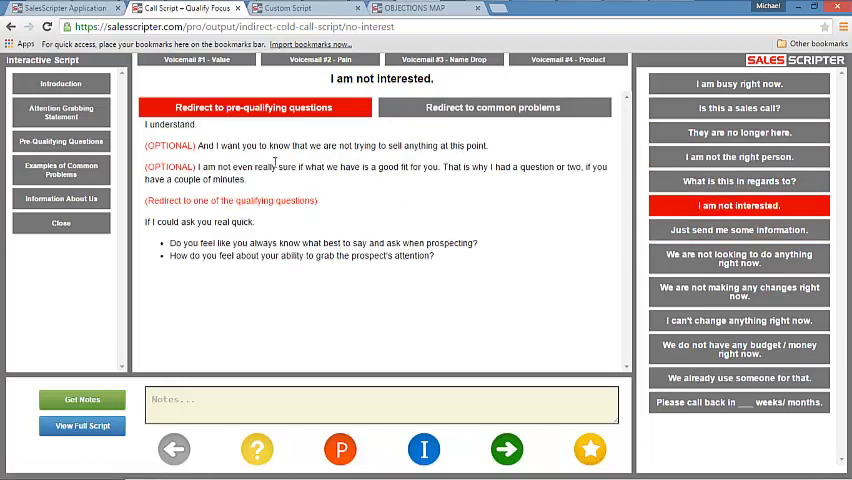